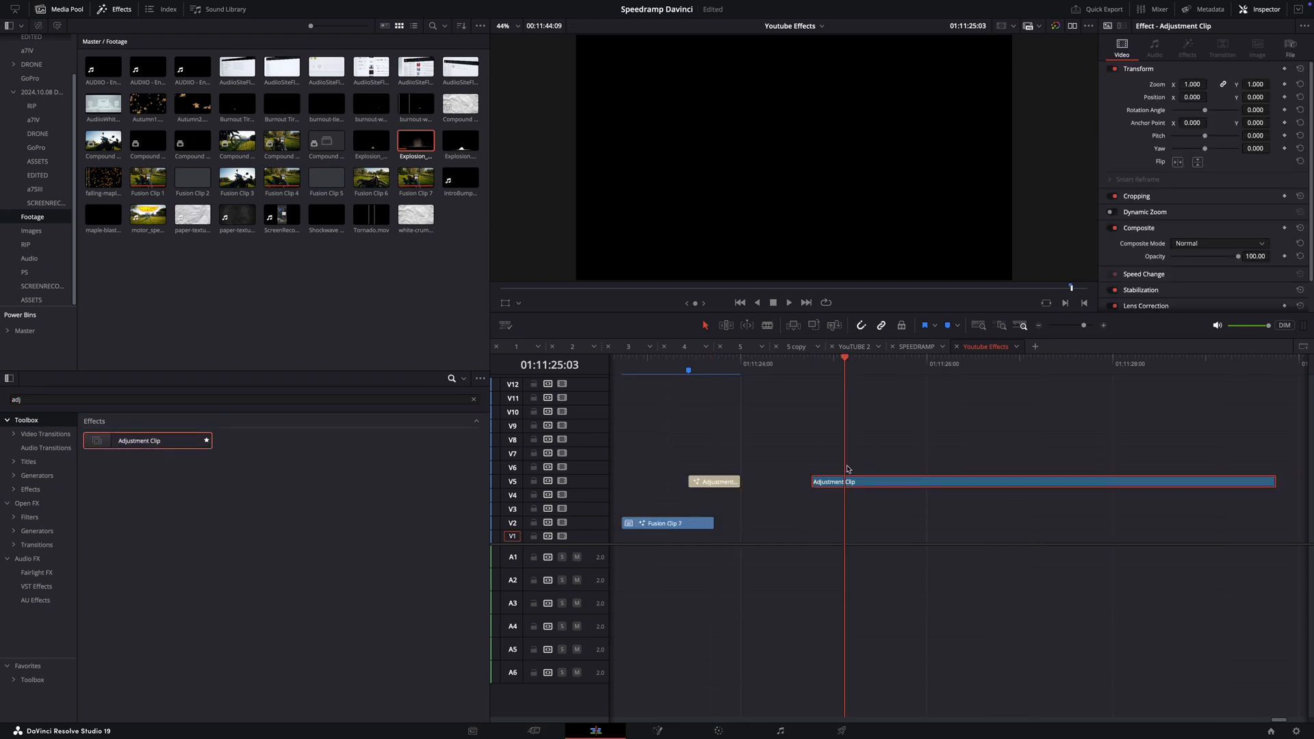
Step: Open Change Clip Duration for the adjustment clip, with the duration shown in frames
{"action": "right_click", "coordinate": [846, 481]}
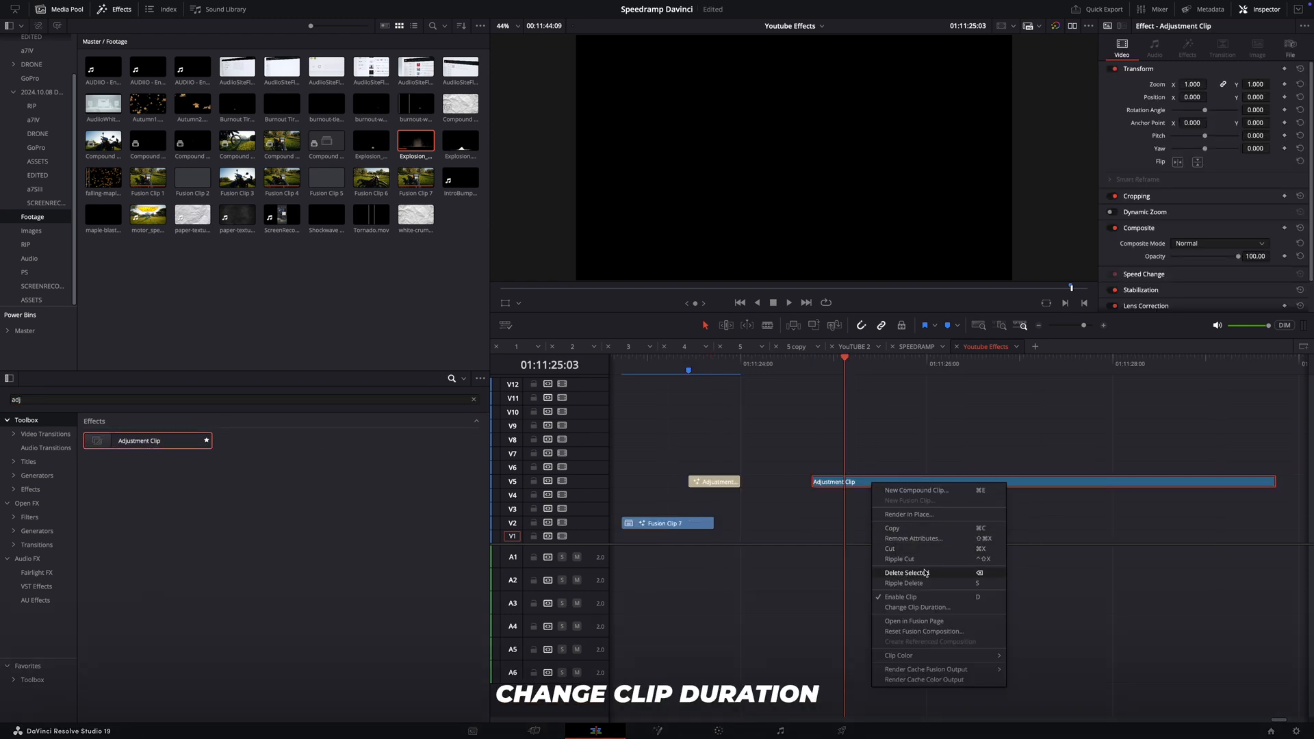
{"action": "left_click", "coordinate": [917, 607]}
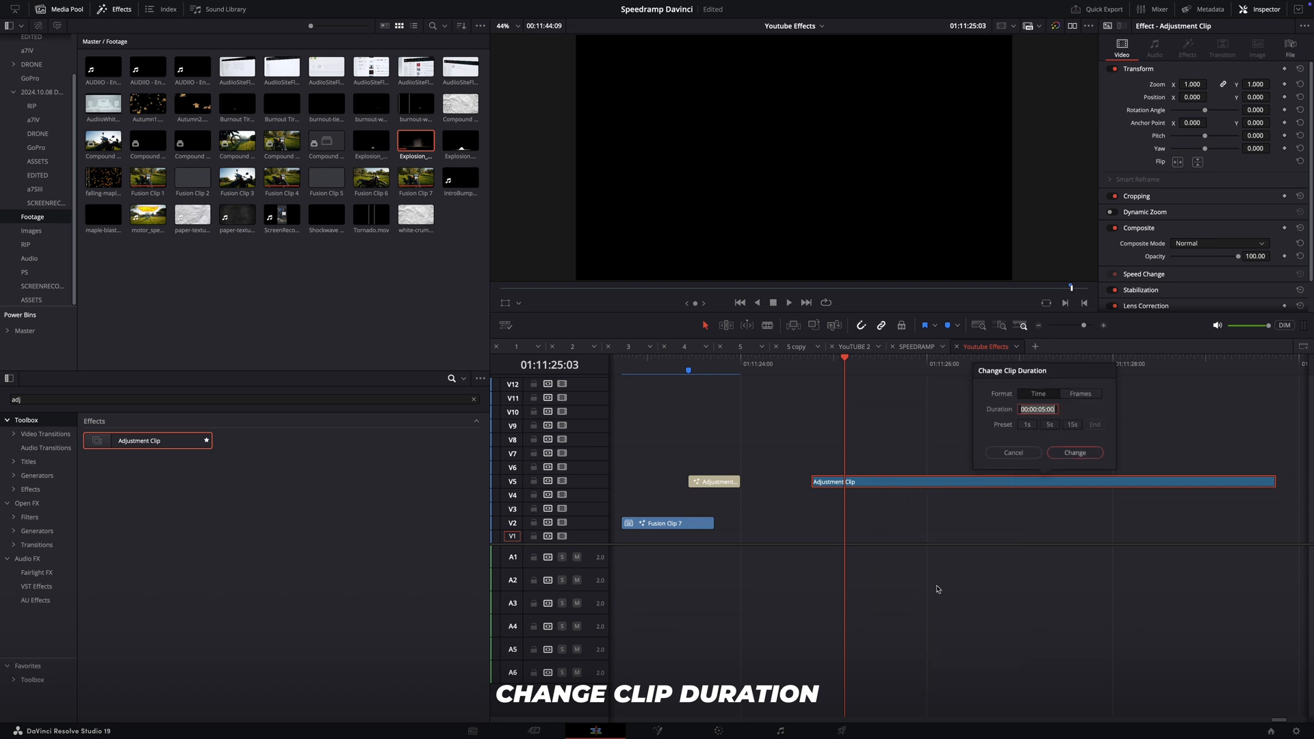
{"action": "left_click", "coordinate": [1080, 394]}
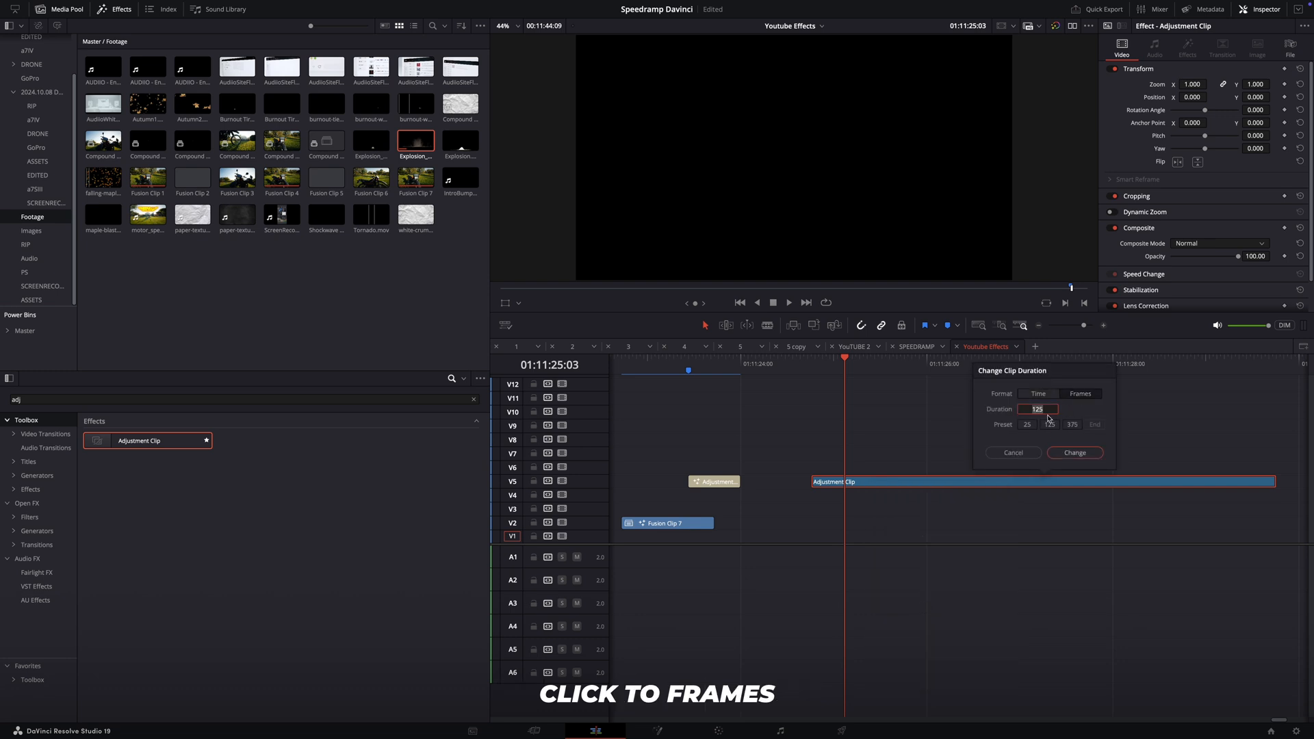
{"action": "left_click", "coordinate": [1073, 452]}
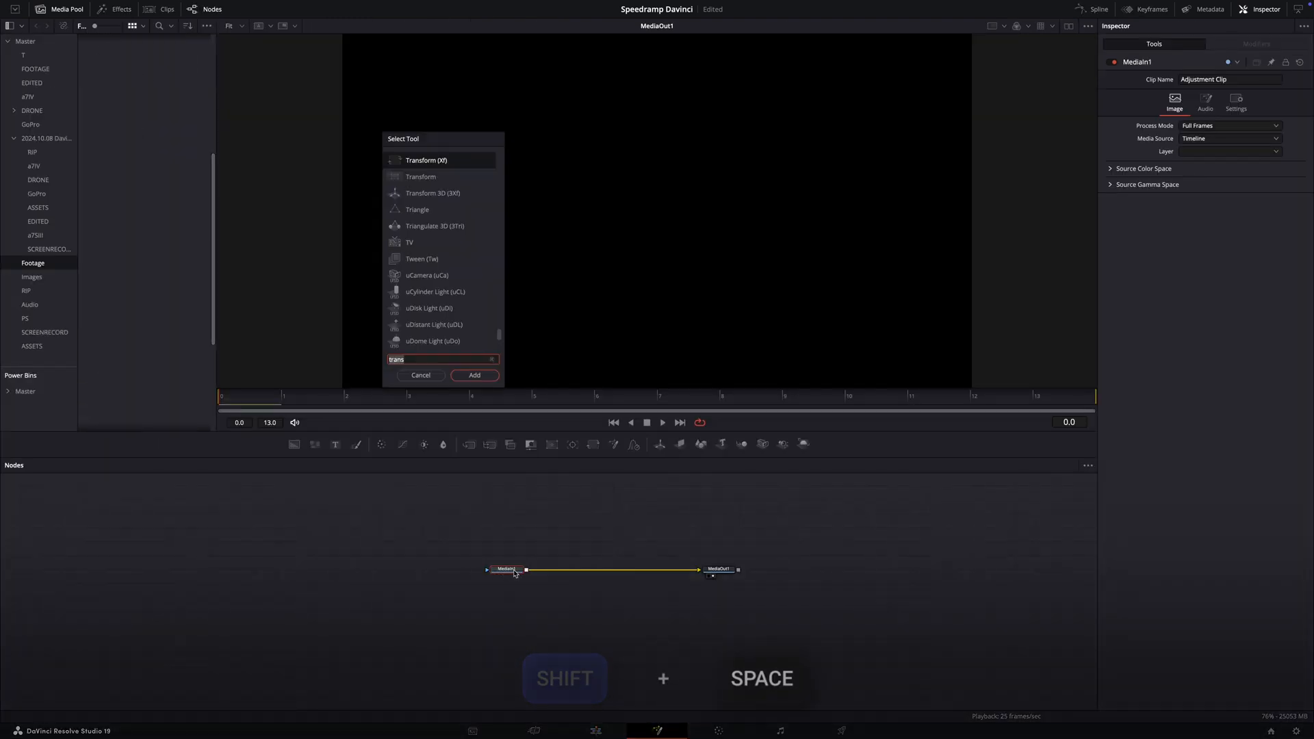
Step: Search 'shake' and add the Camera Shake (CShk) node to the composition
{"action": "type", "text": "shake"}
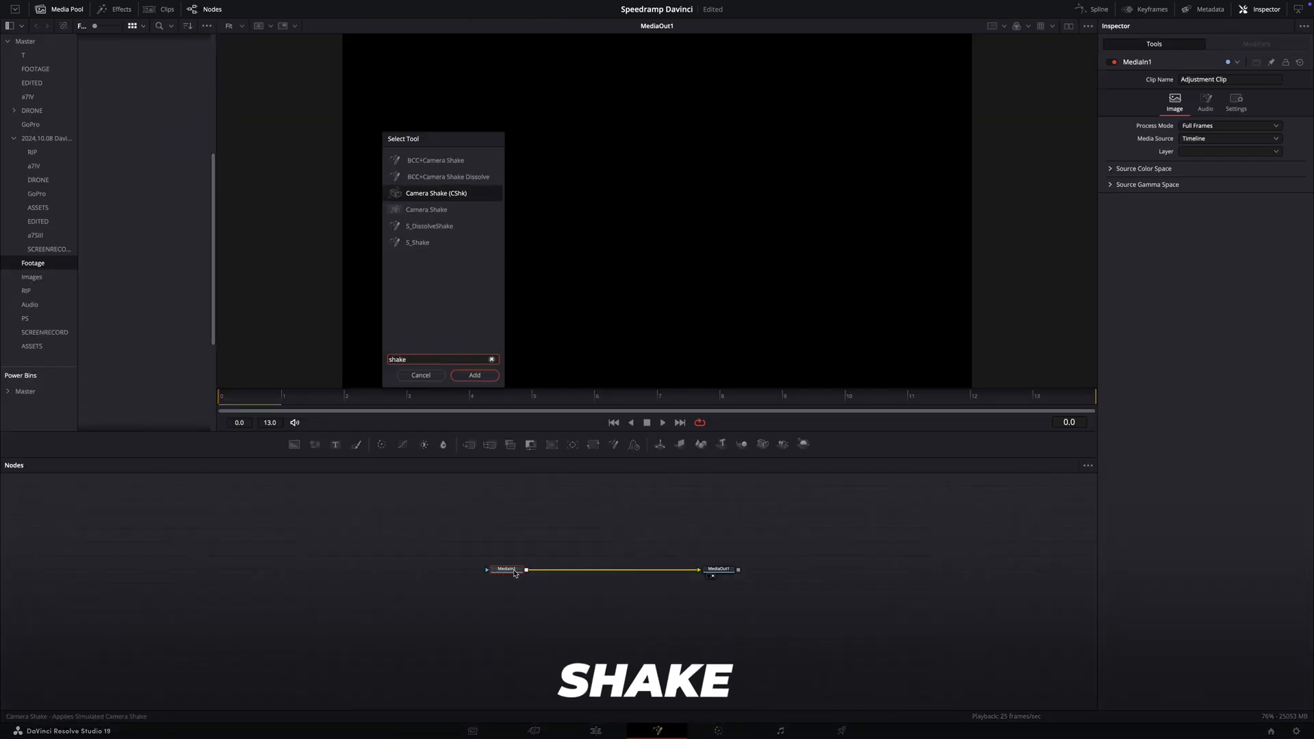
{"action": "left_click", "coordinate": [475, 374]}
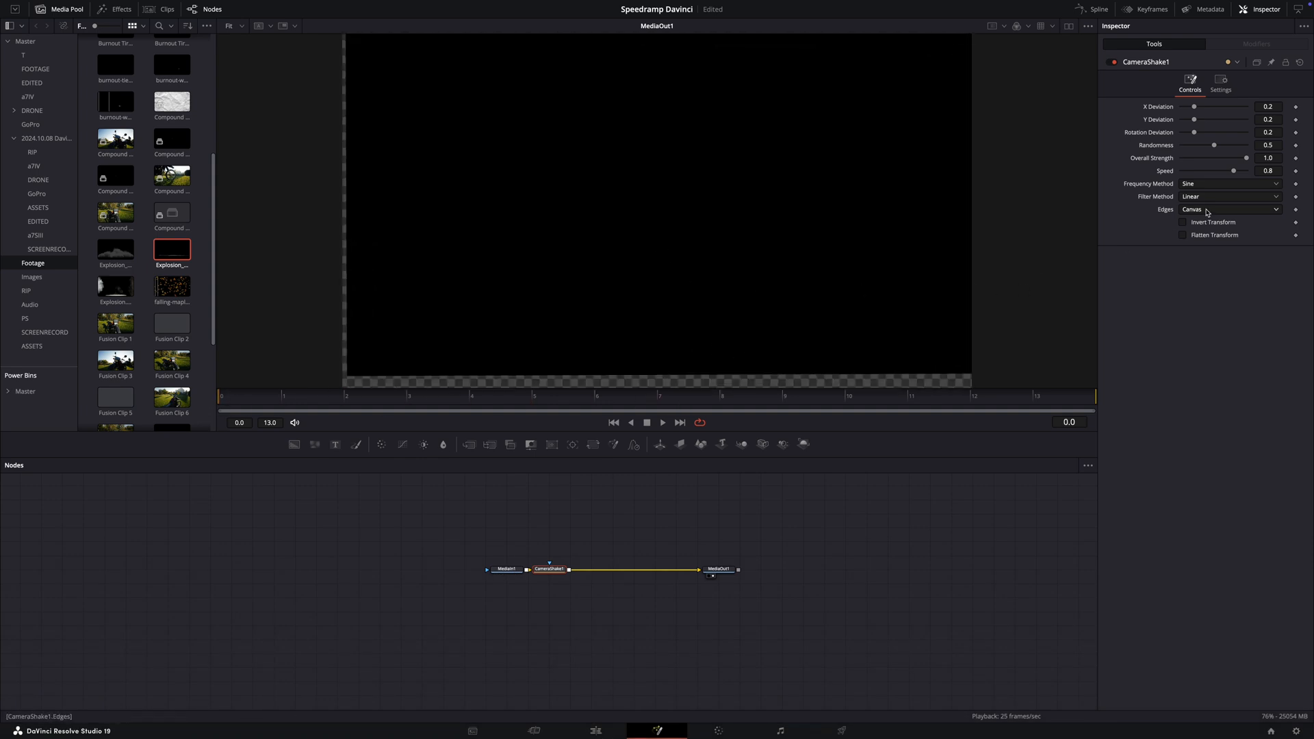
Step: Set Camera Shake edges to Mirror and drag Overall Strength to 0 at frame 13
{"action": "left_click", "coordinate": [1228, 209]}
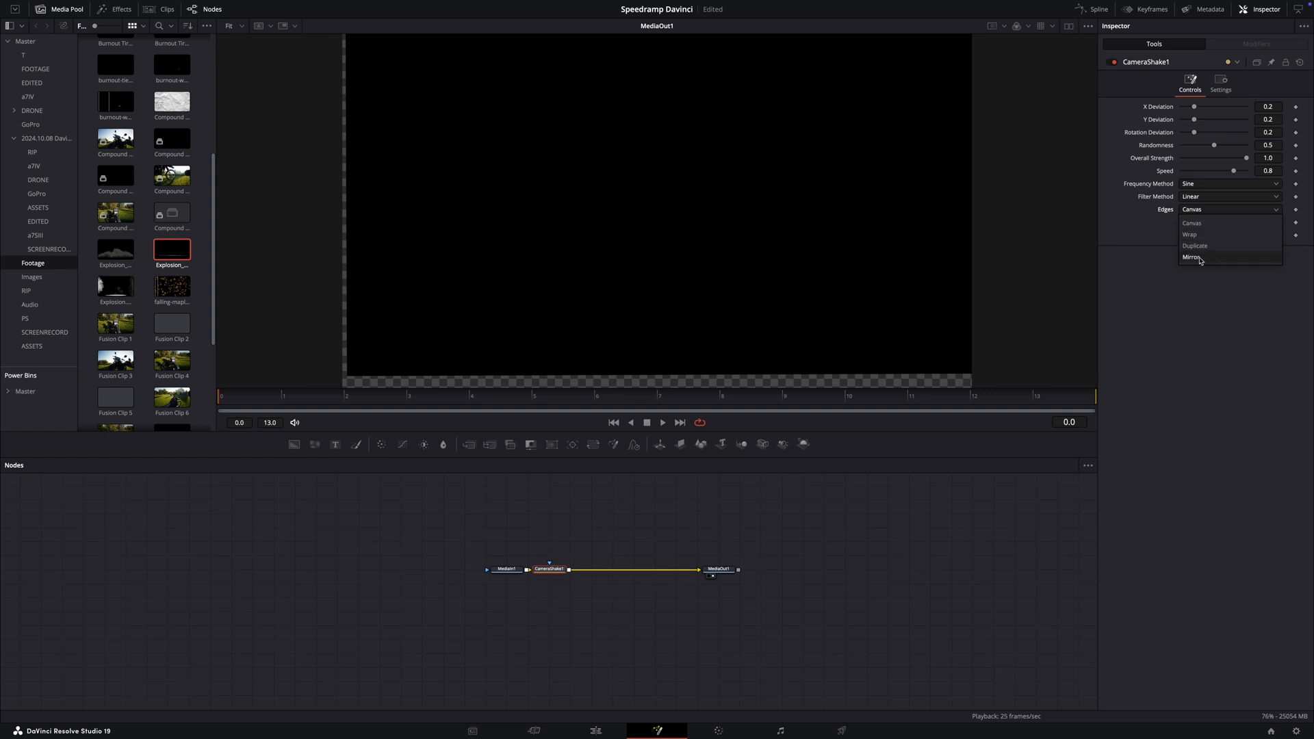
{"action": "left_click", "coordinate": [1192, 257]}
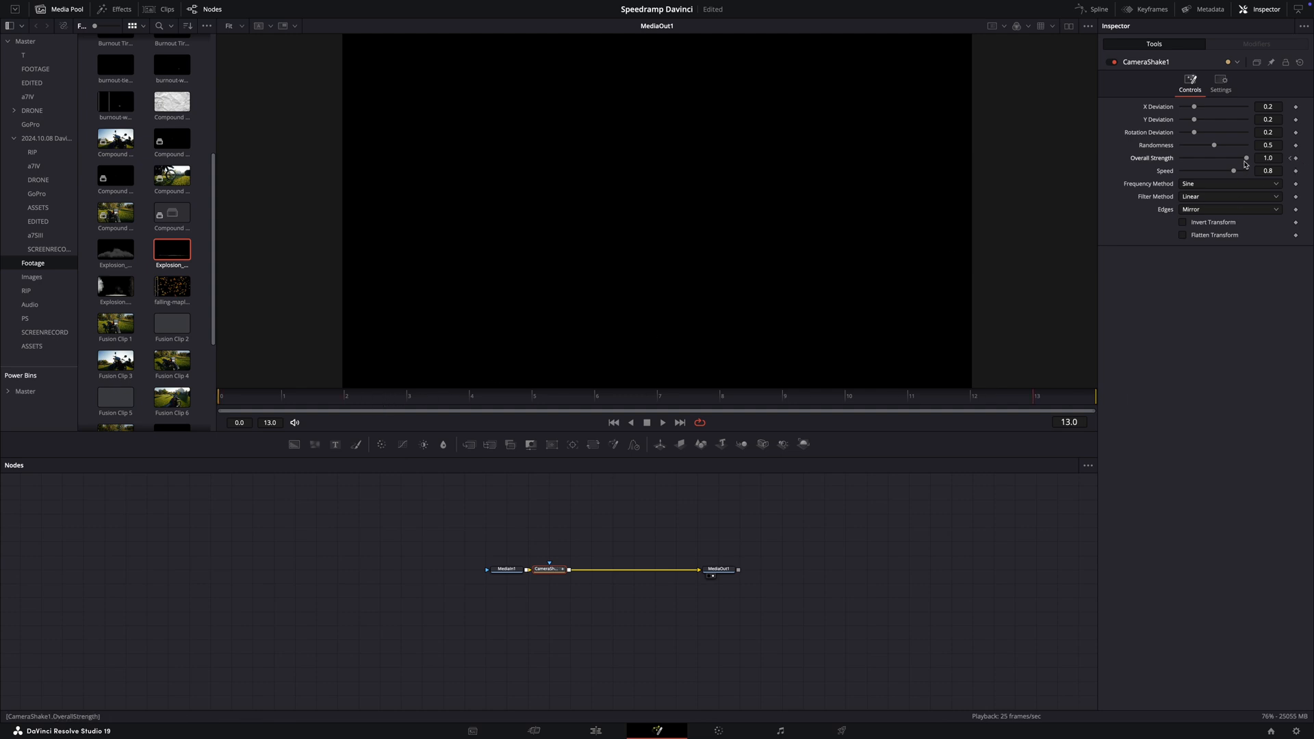
{"action": "left_click_drag", "start_coordinate": [1246, 157], "coordinate": [1182, 157]}
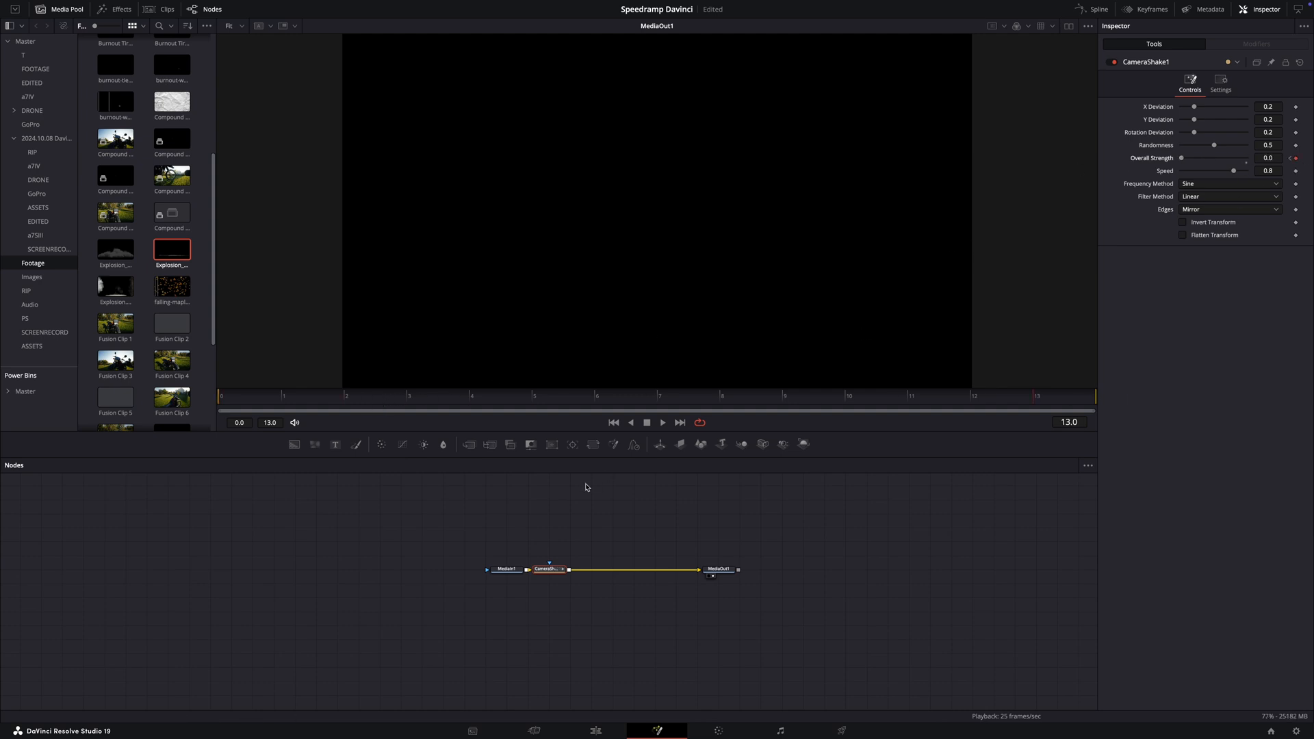
{"action": "mouse_move", "coordinate": [1134, 403]}
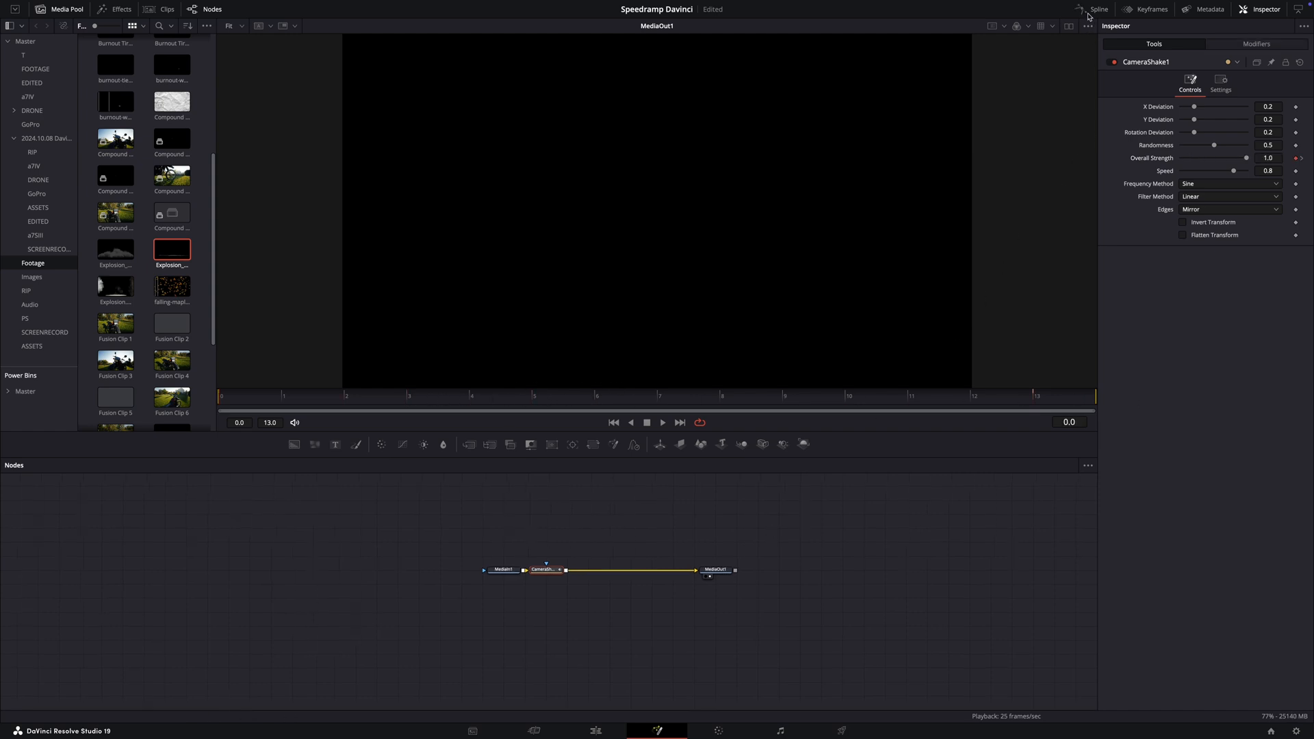
Step: In the Spline editor, select all Overall Strength keyframes and smooth them for eased motion
{"action": "left_click", "coordinate": [1097, 9]}
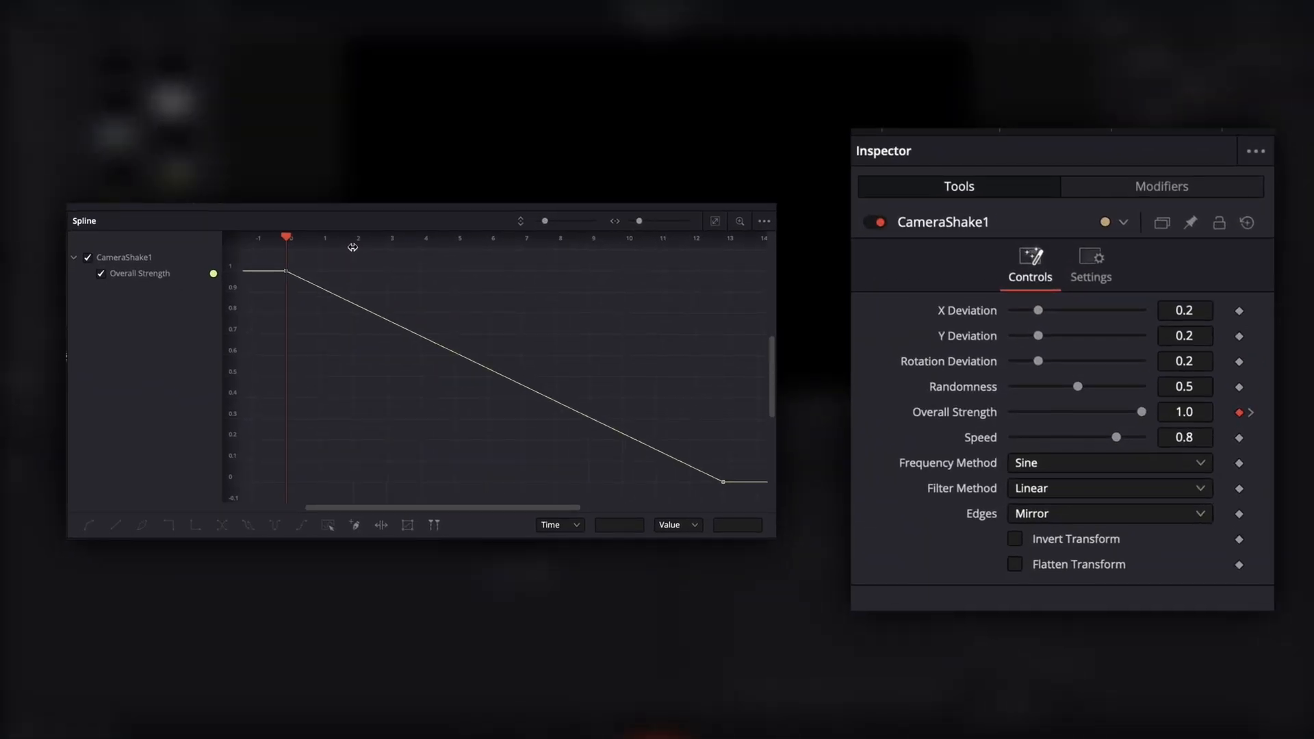
{"action": "mouse_move", "coordinate": [674, 221]}
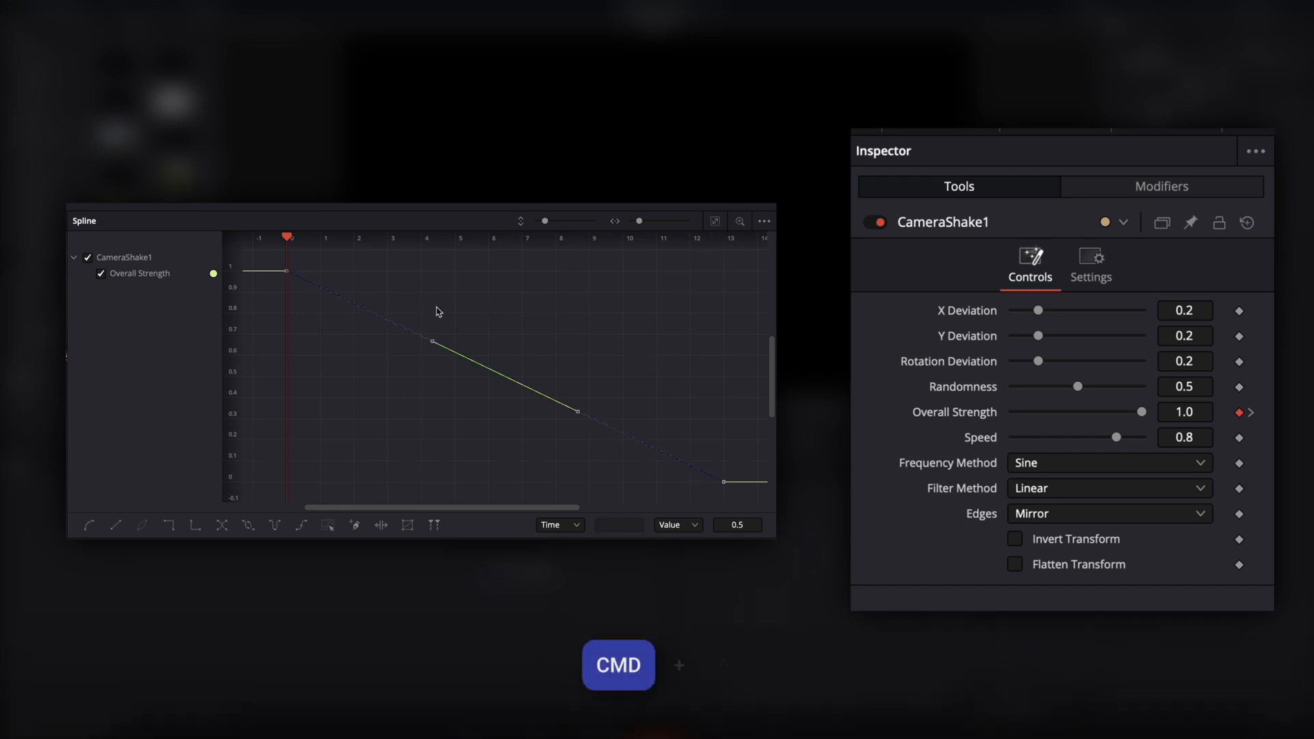
{"action": "key", "text": "cmd+a"}
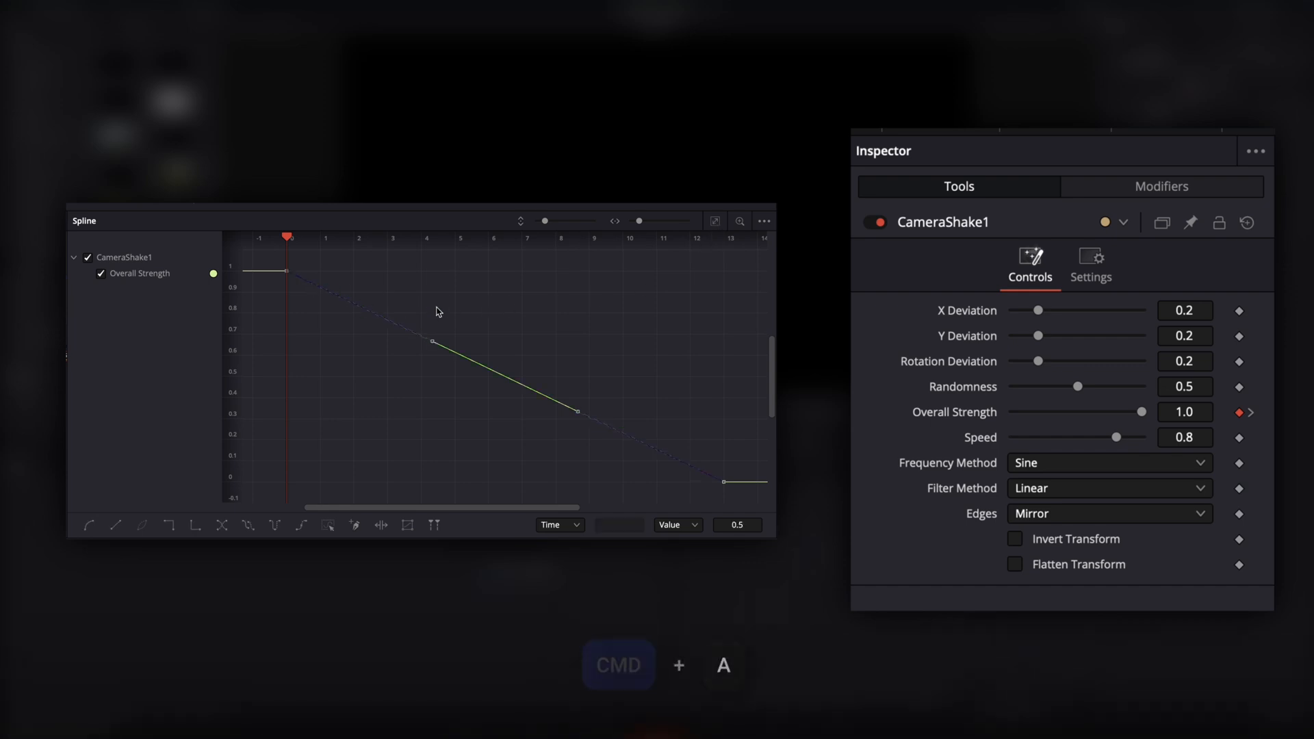
{"action": "key", "text": "s"}
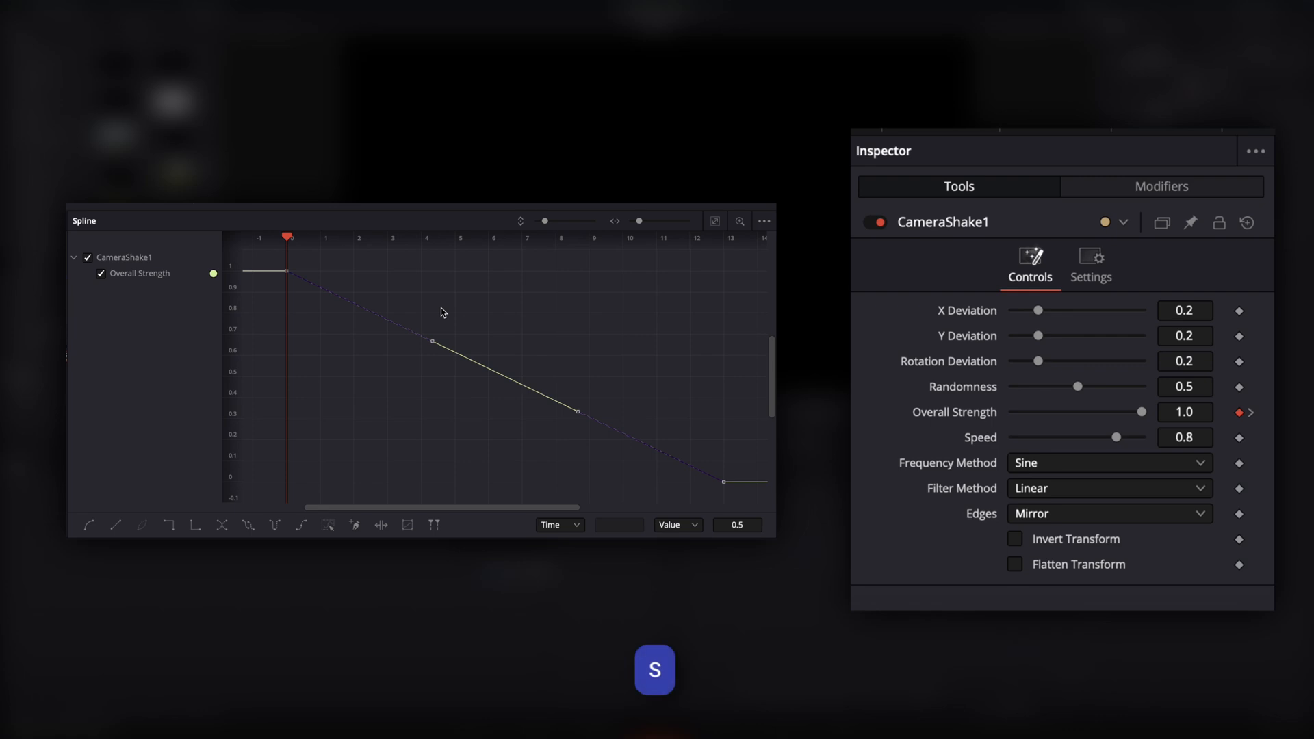